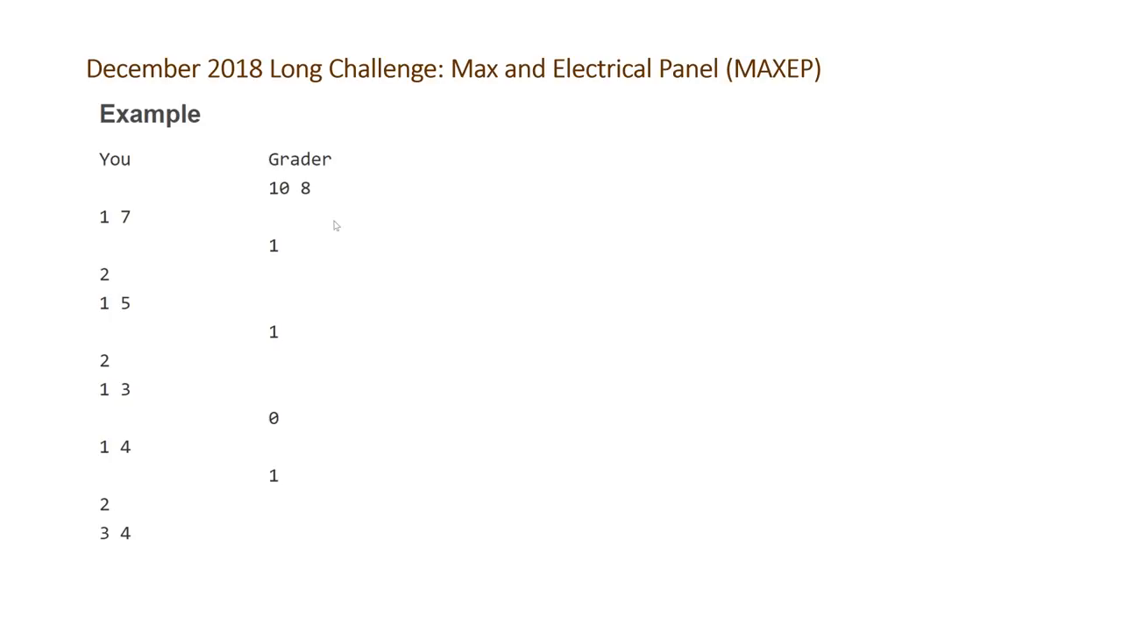
mouse_move(42, 293)
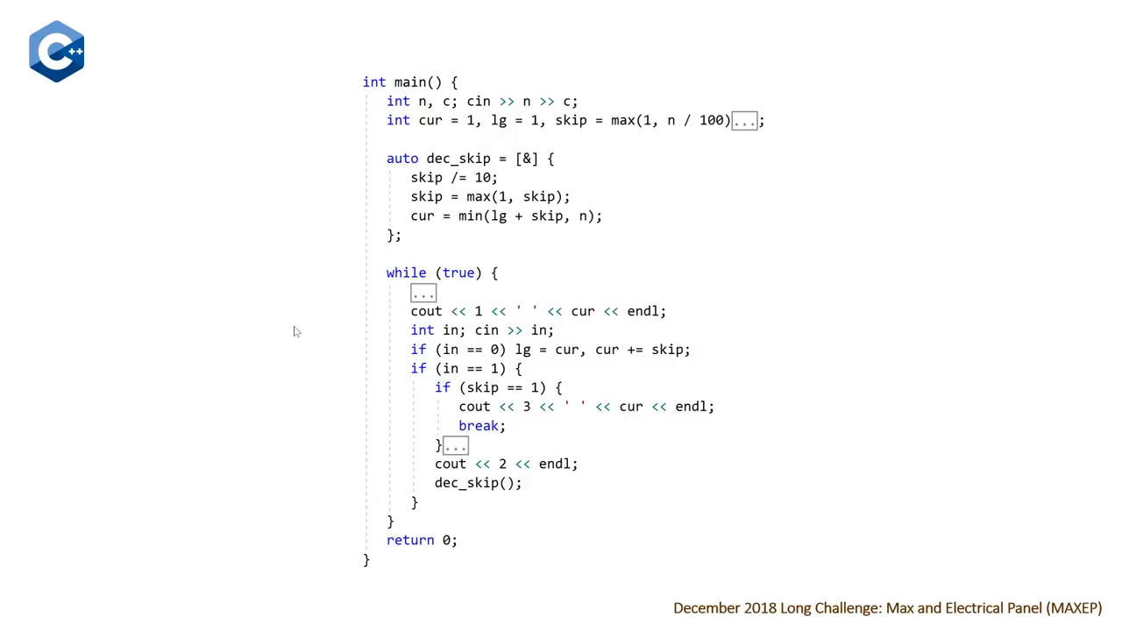
mouse_move(403, 127)
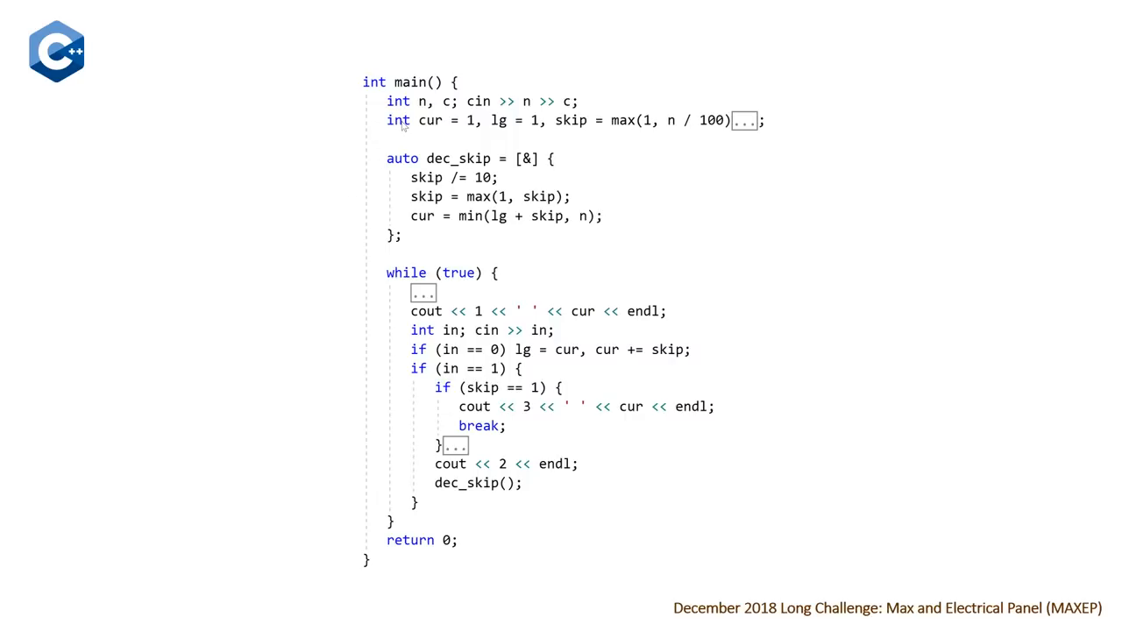
mouse_move(421, 123)
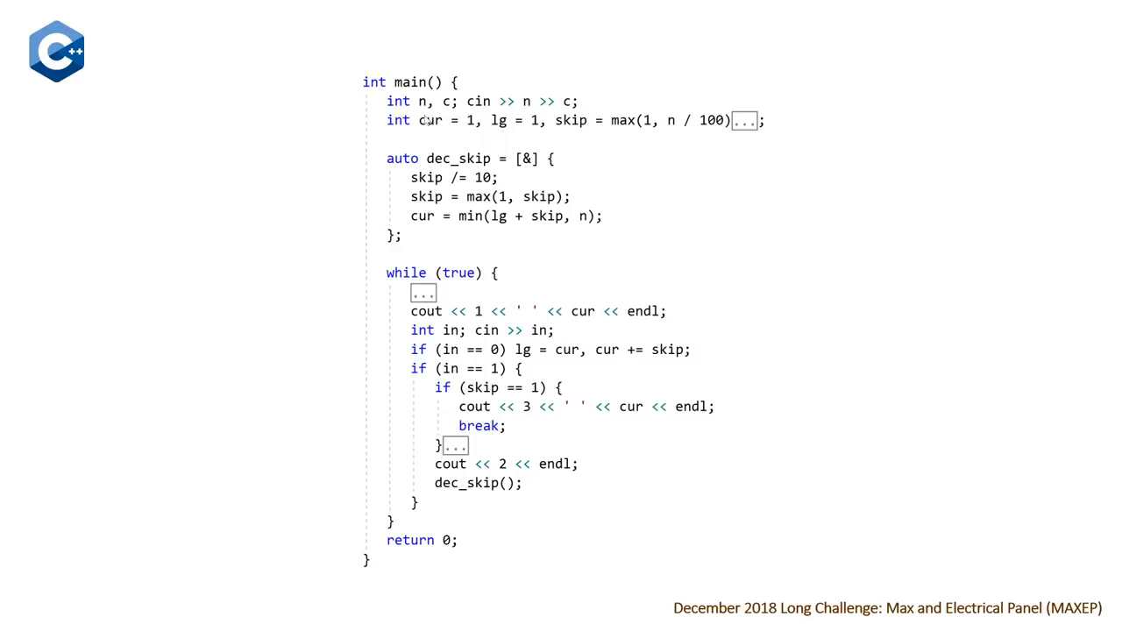
mouse_move(421, 139)
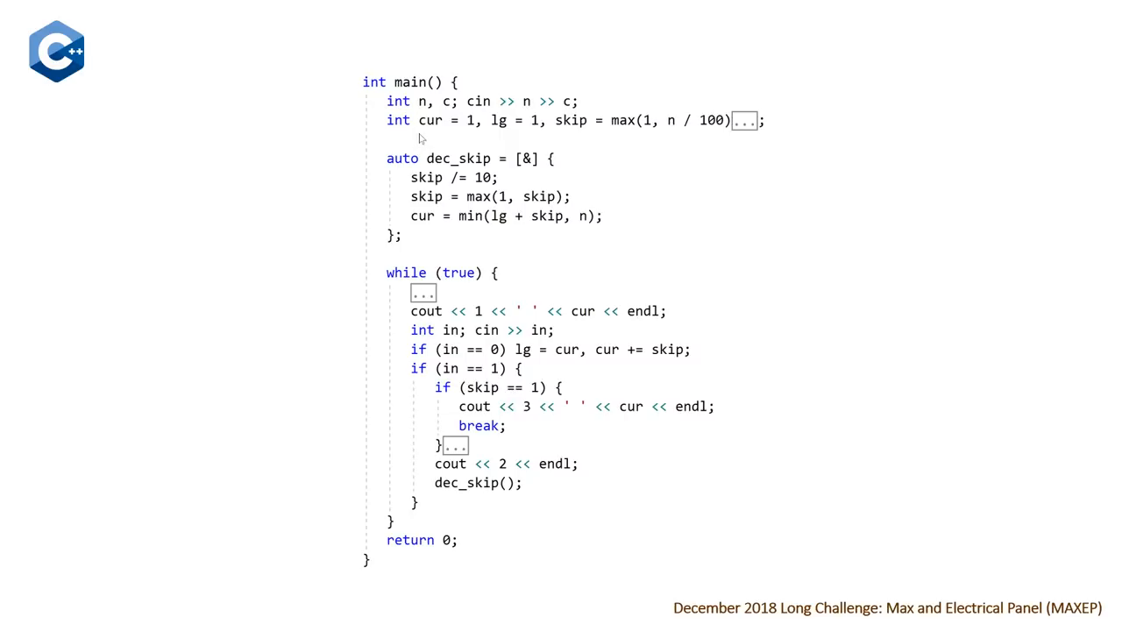
mouse_move(499, 143)
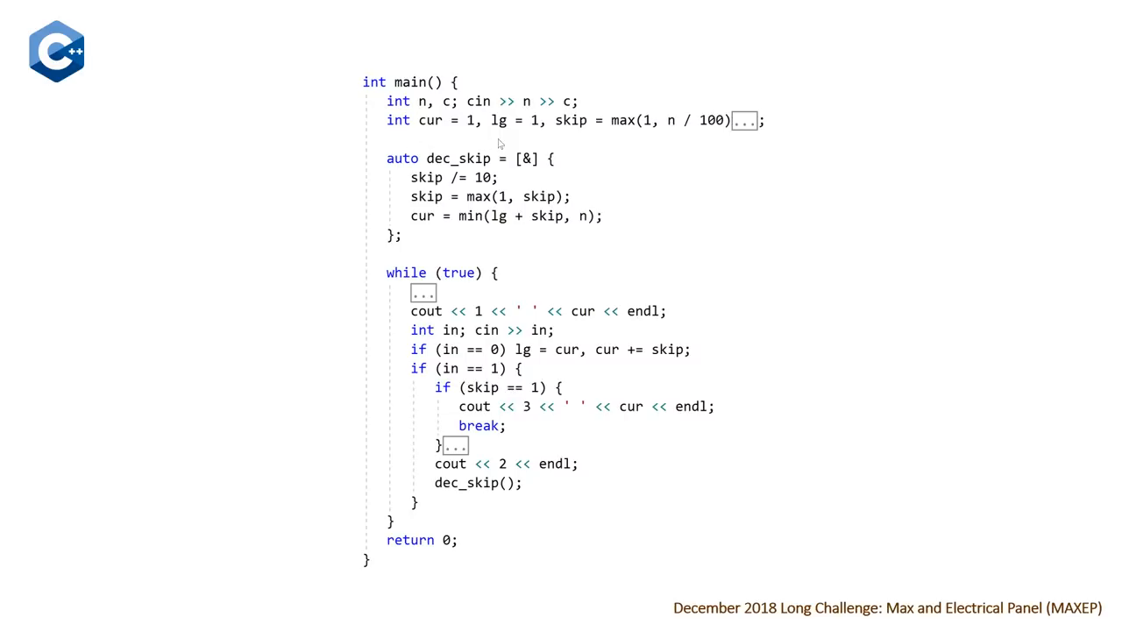
mouse_move(548, 170)
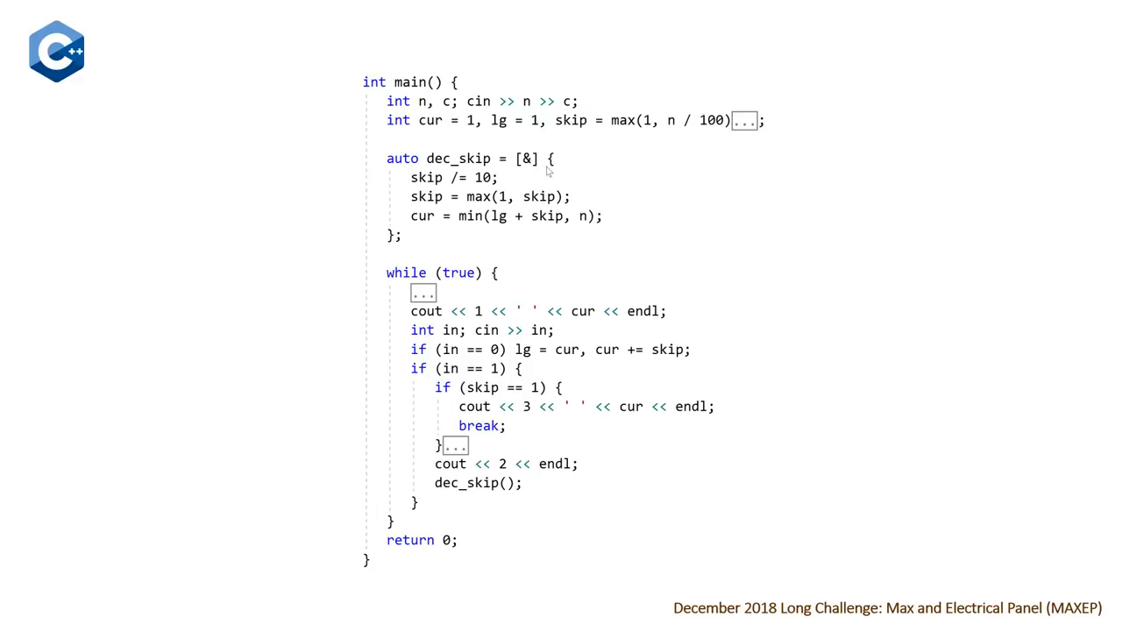
mouse_move(560, 151)
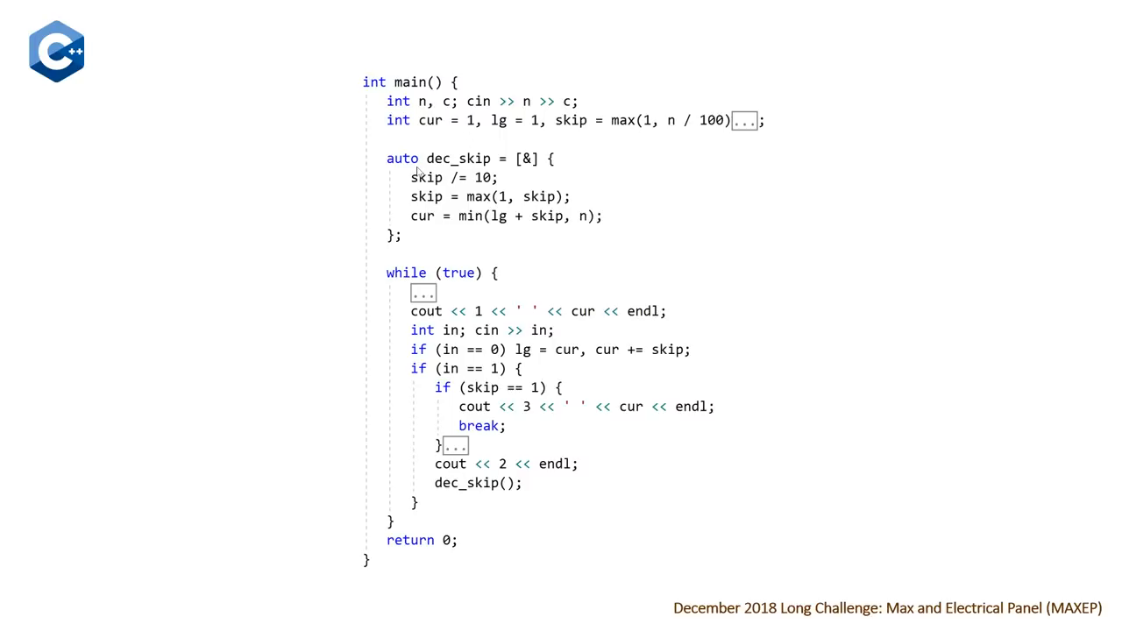
mouse_move(488, 220)
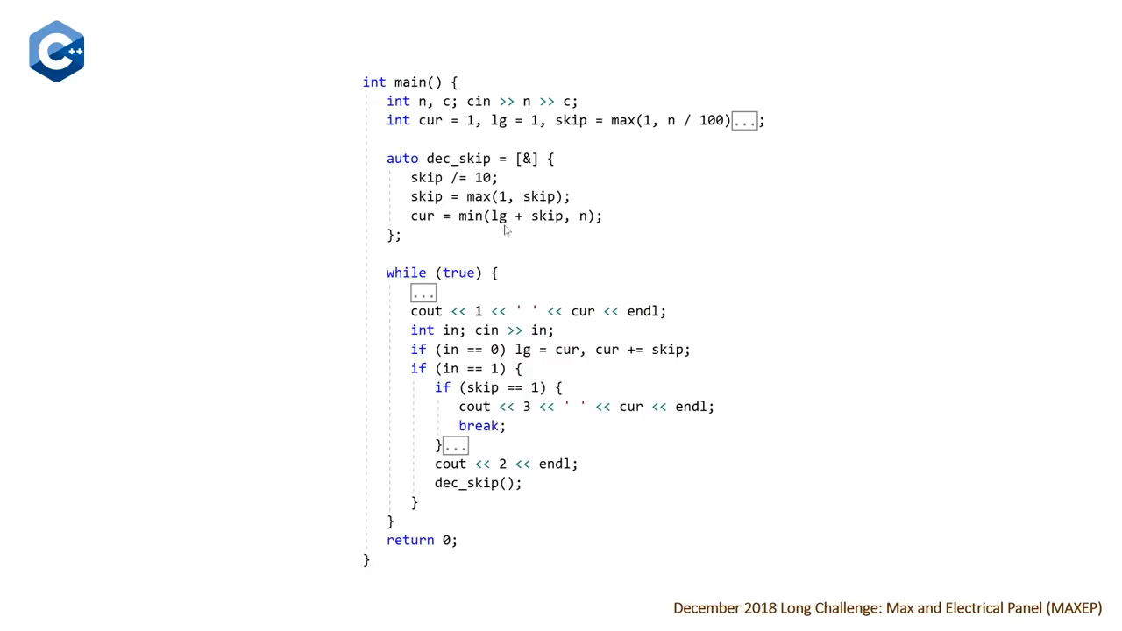
mouse_move(420, 237)
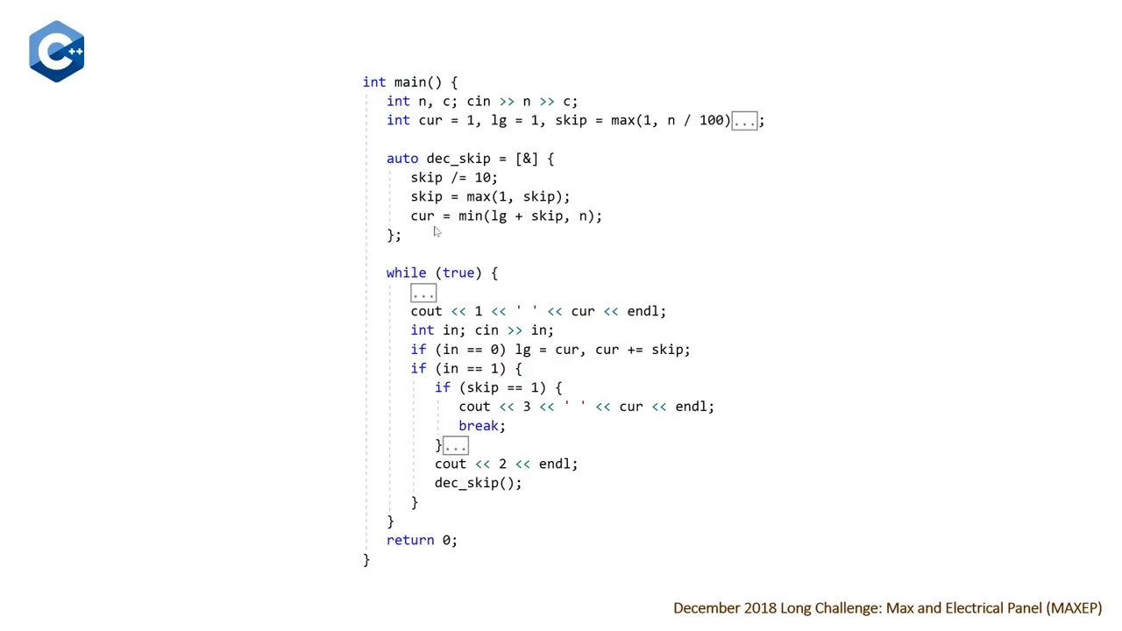
mouse_move(590, 325)
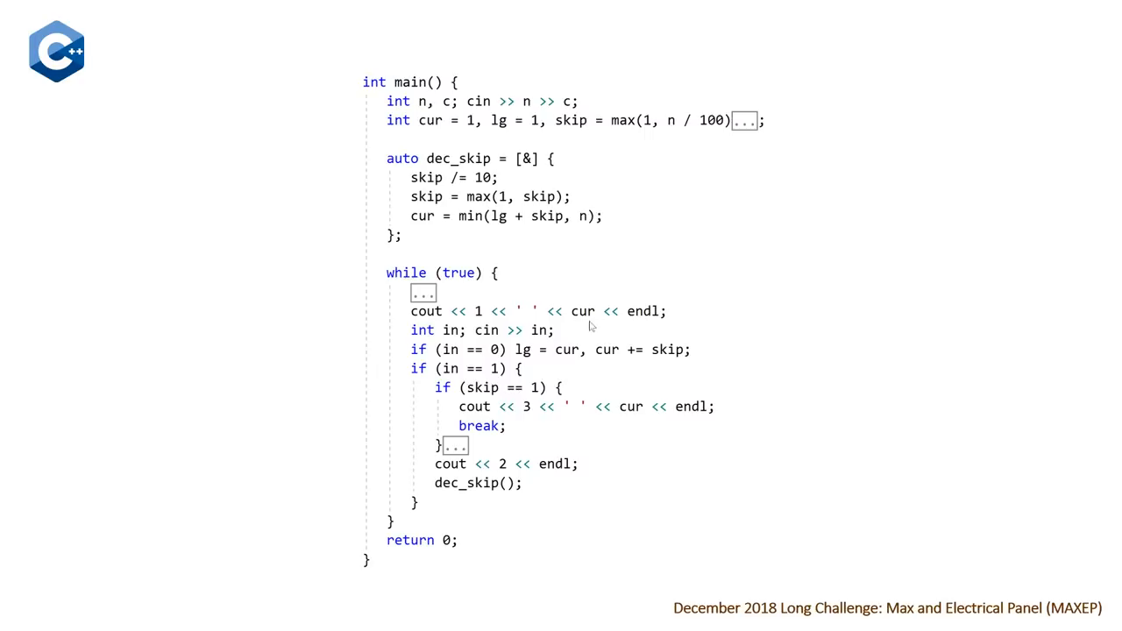
mouse_move(486, 340)
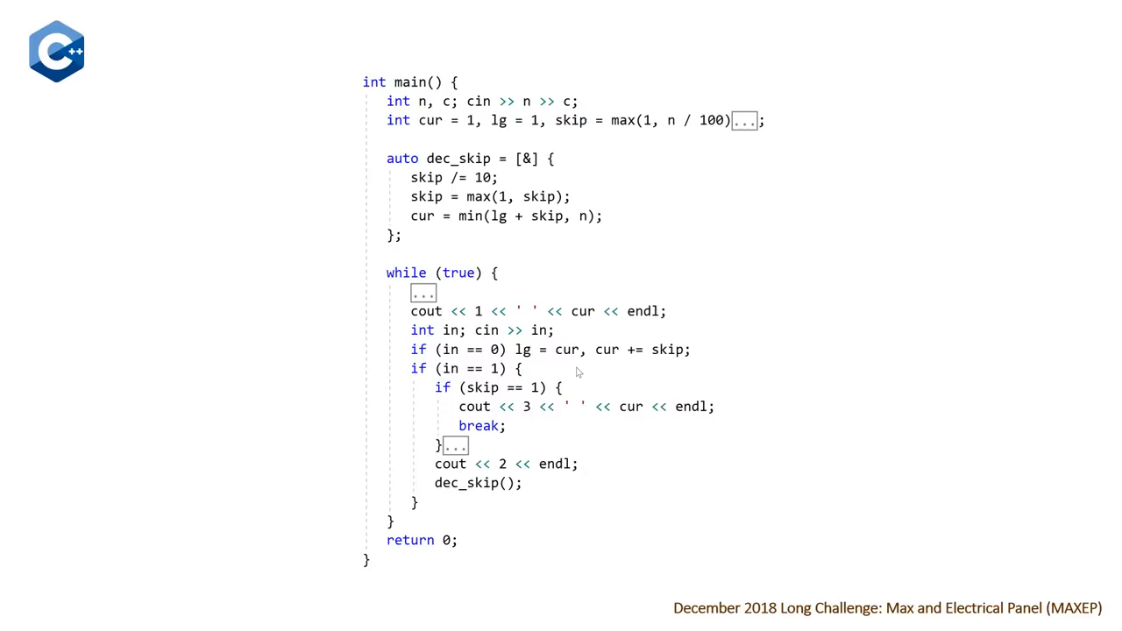
mouse_move(653, 367)
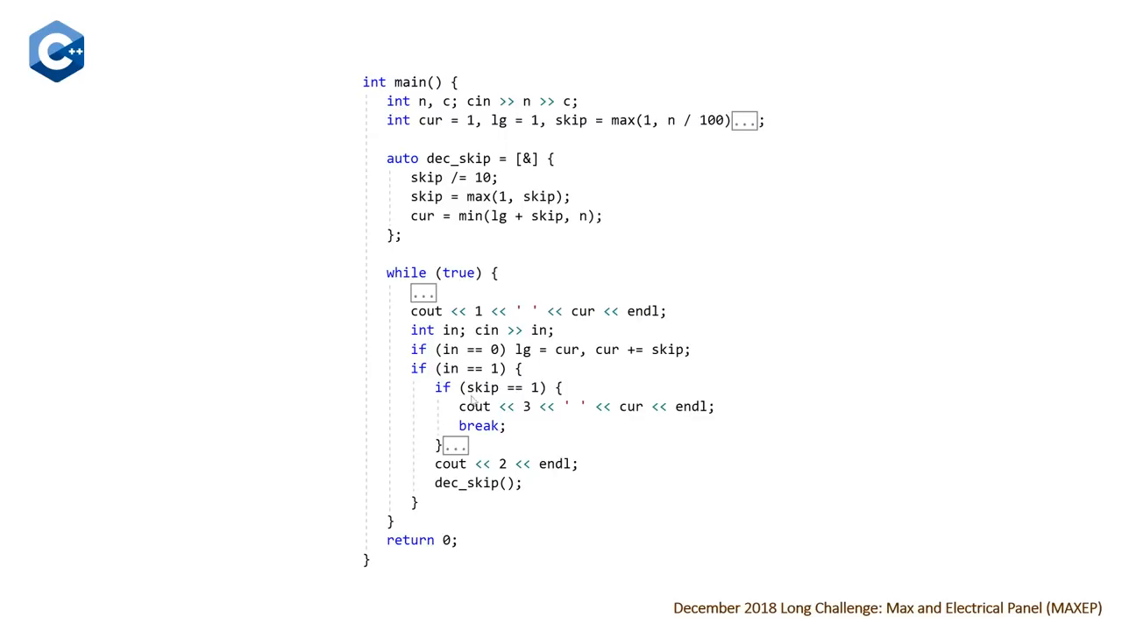
mouse_move(529, 424)
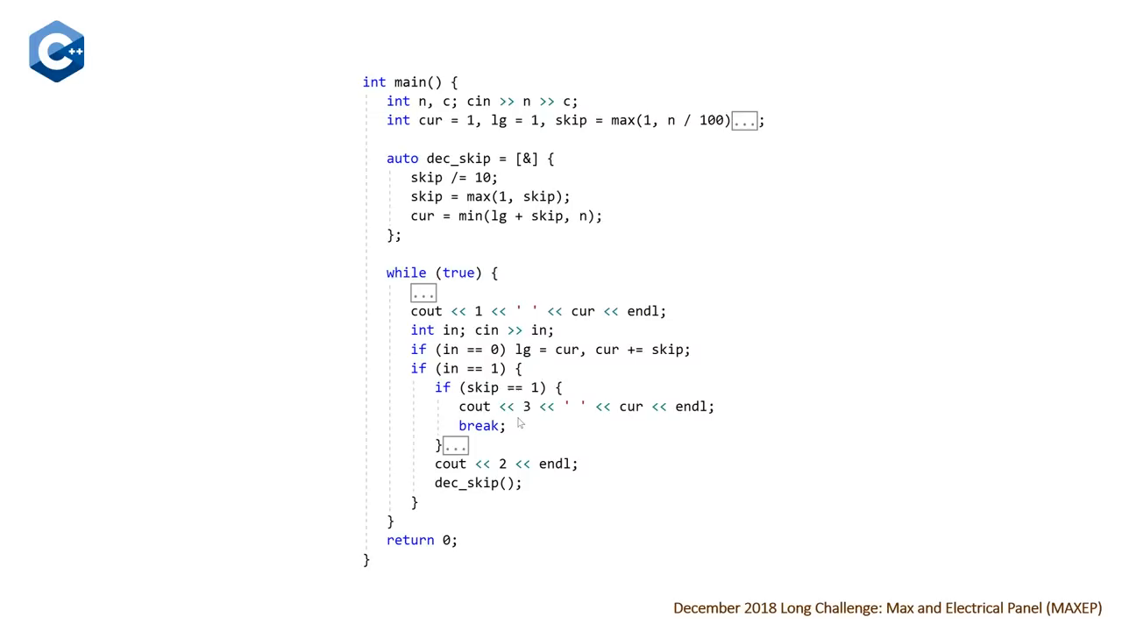
mouse_move(516, 448)
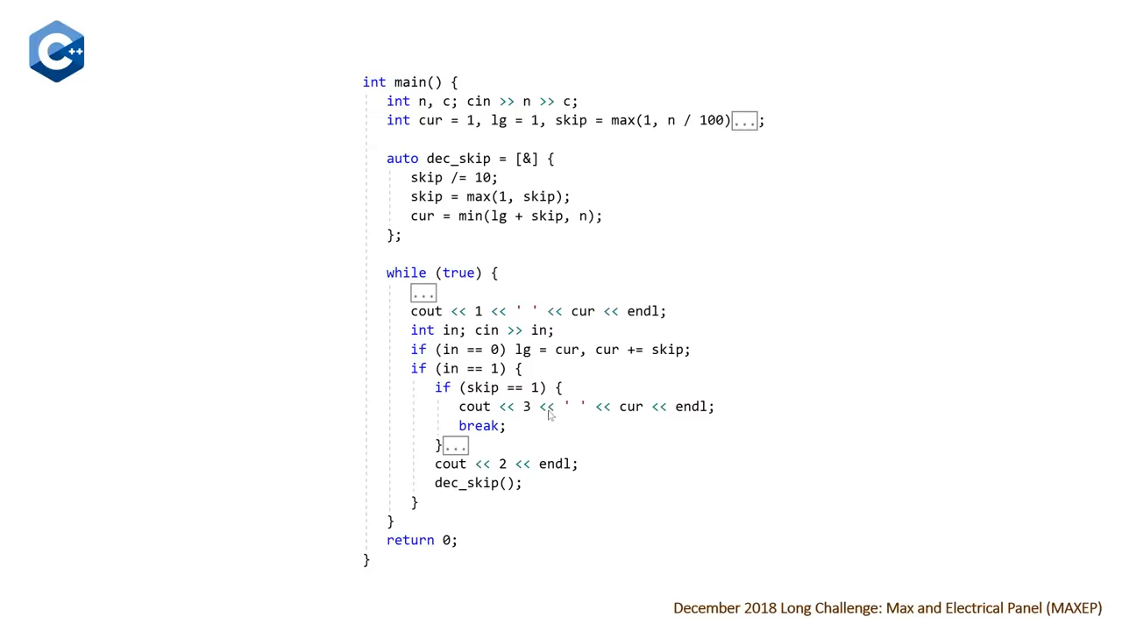
mouse_move(392, 480)
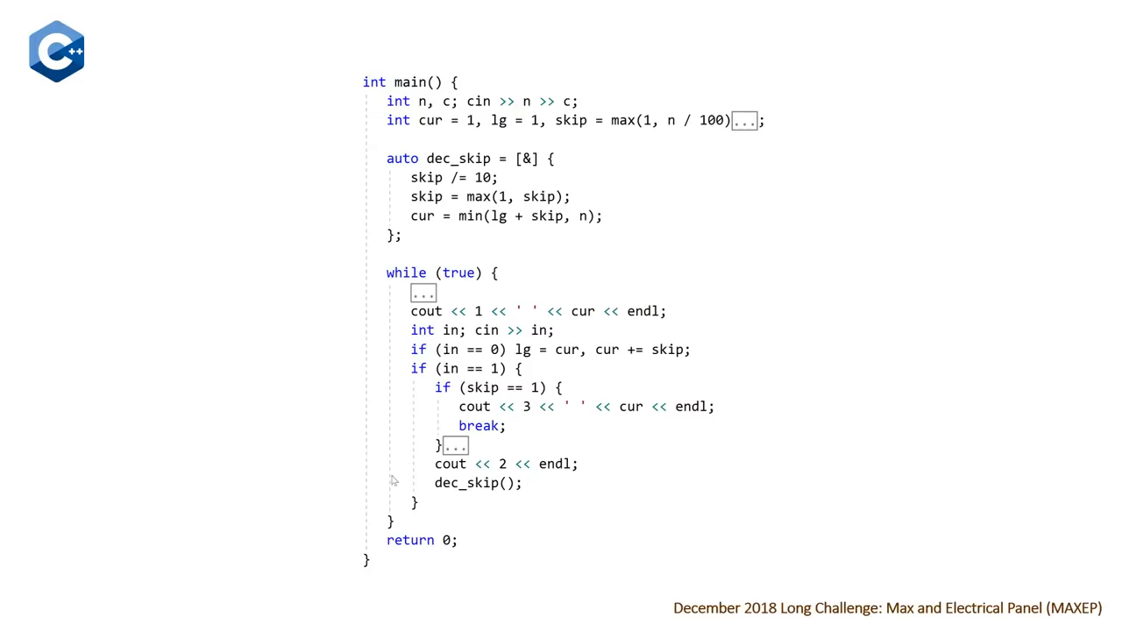
mouse_move(487, 508)
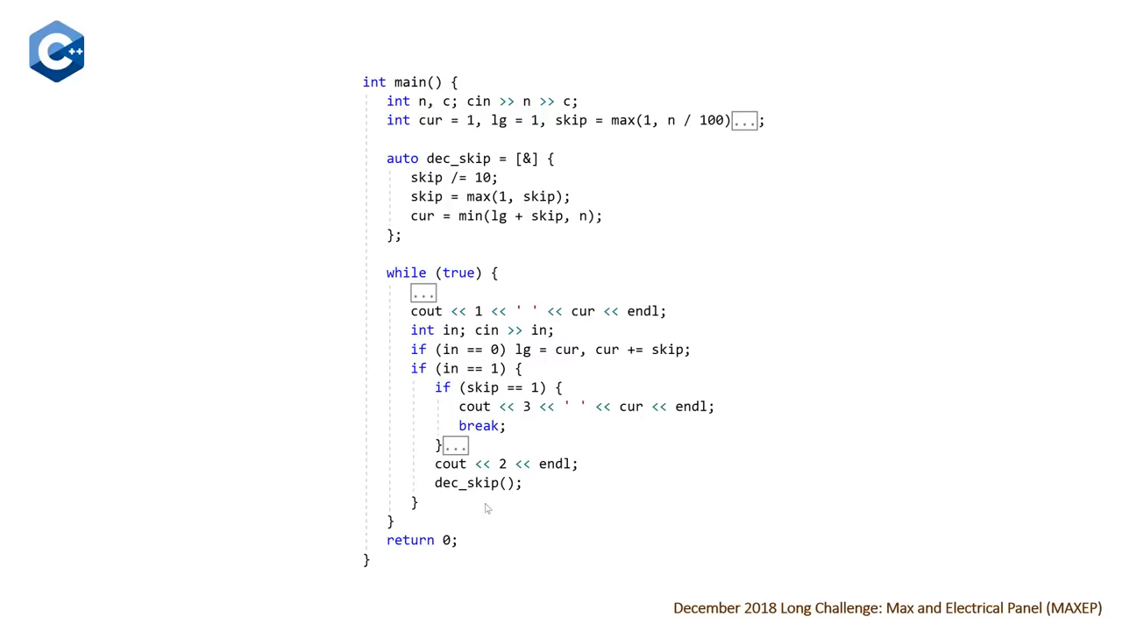
mouse_move(375, 358)
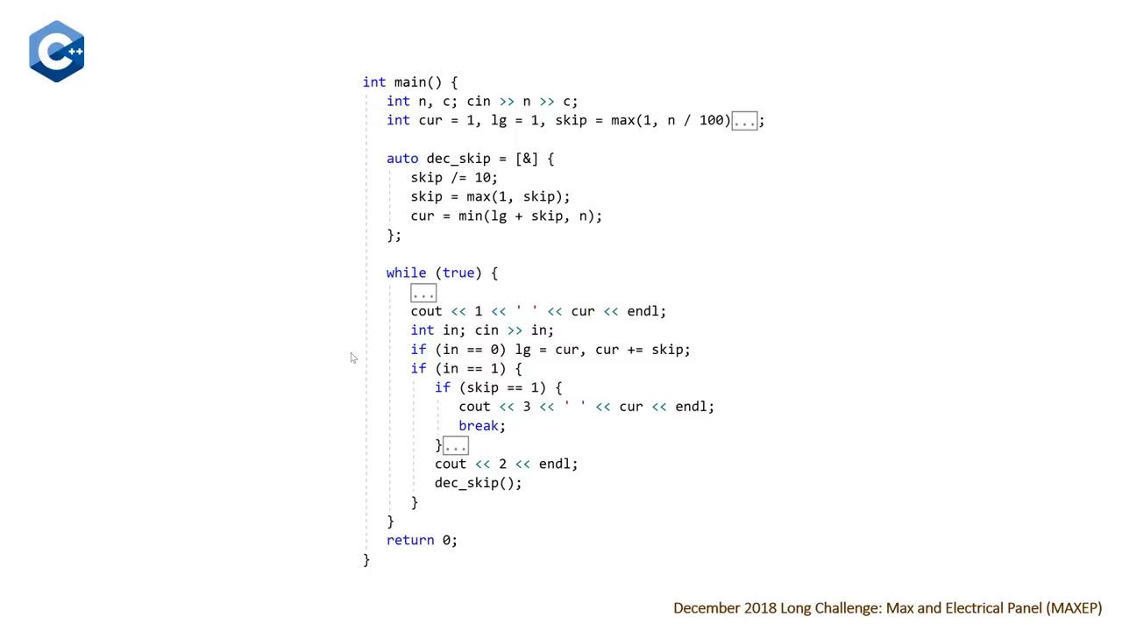
mouse_move(405, 442)
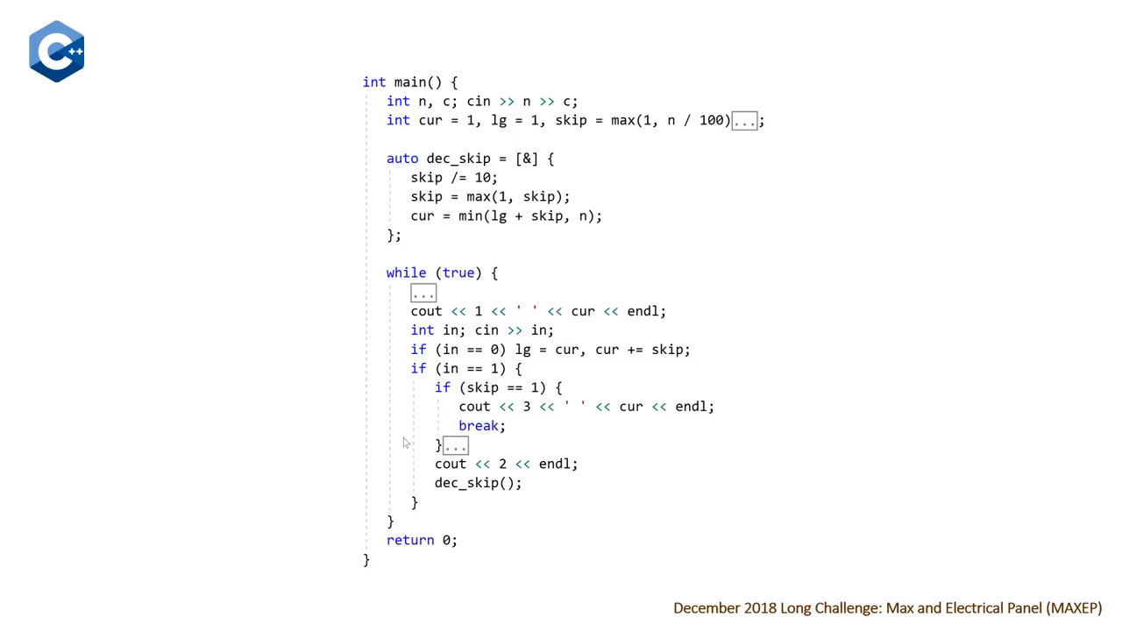
mouse_move(378, 505)
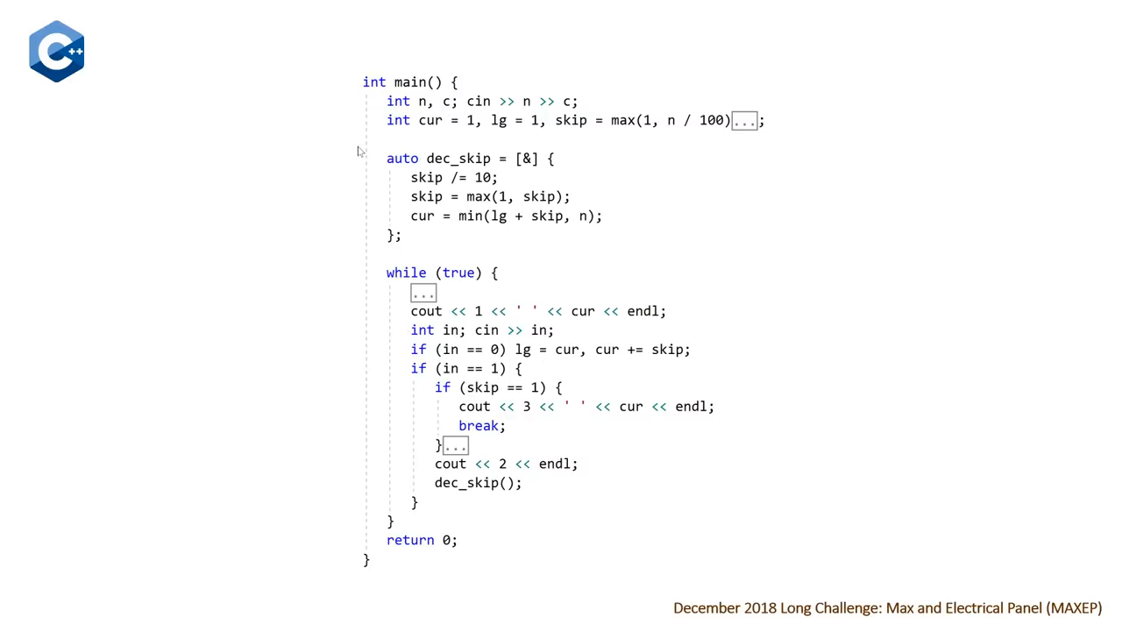
mouse_move(371, 545)
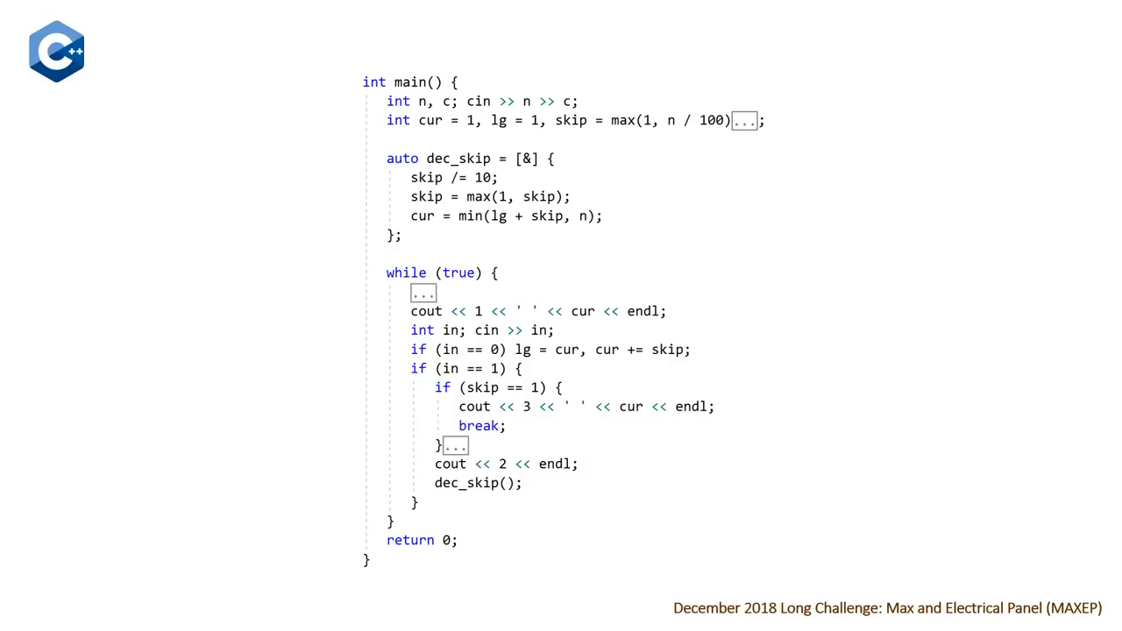
mouse_move(758, 290)
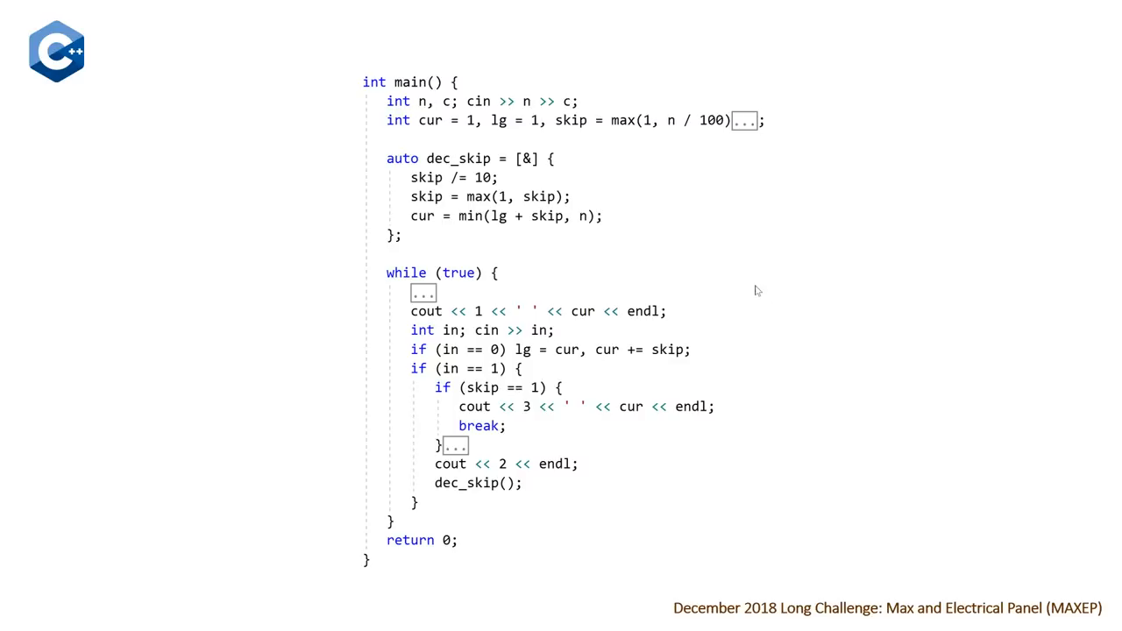